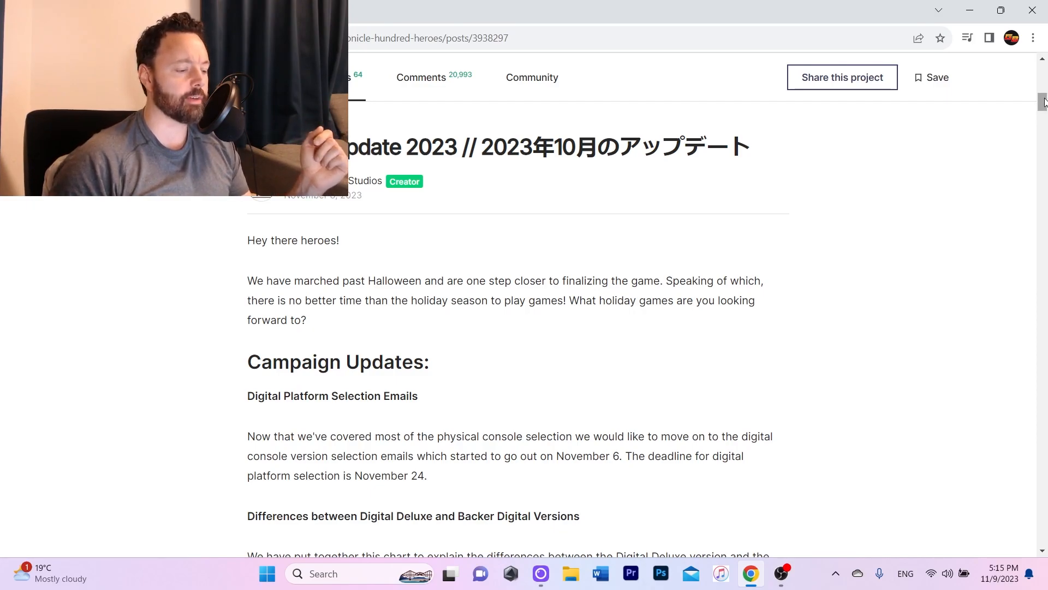
scroll(down, 3)
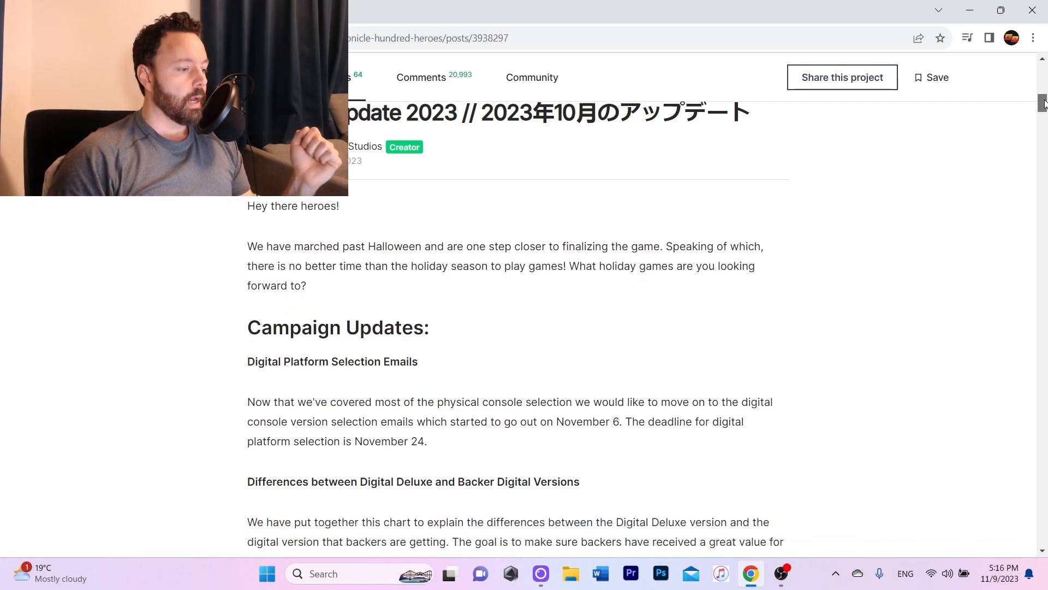
scroll(down, 3)
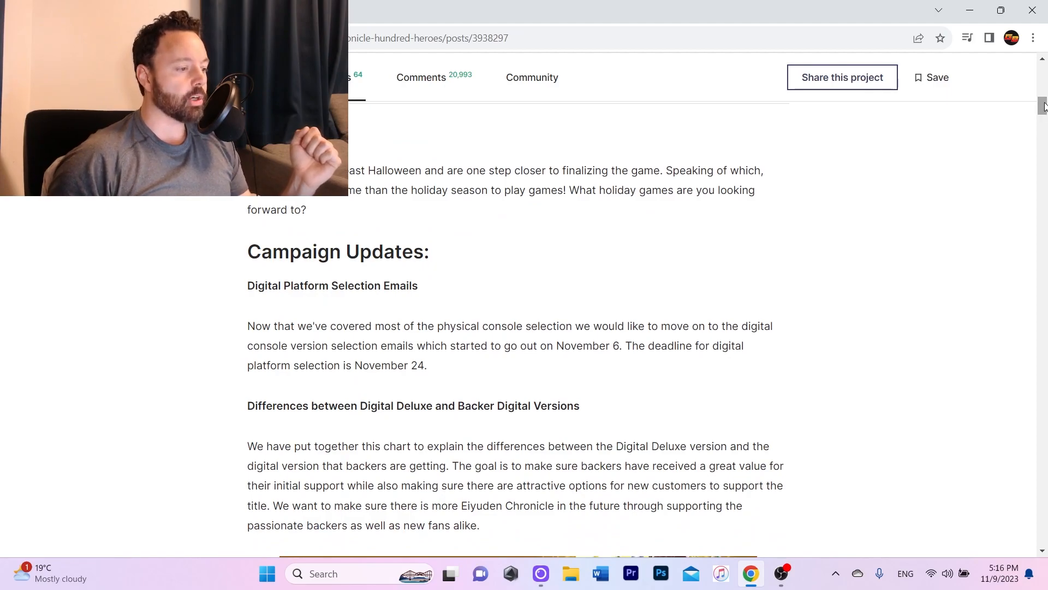
scroll(up, 3)
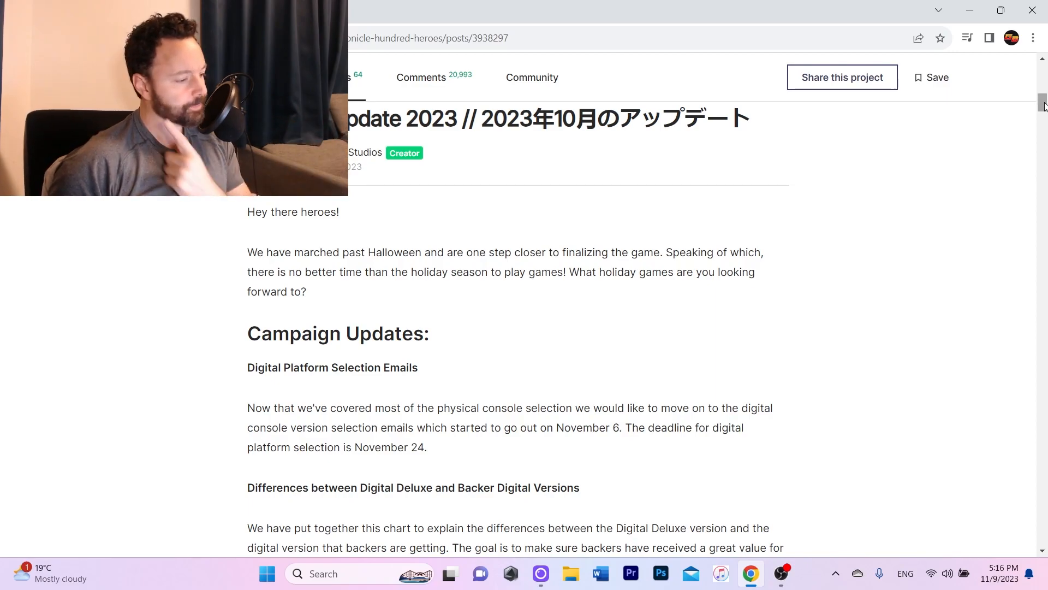
scroll(down, 3)
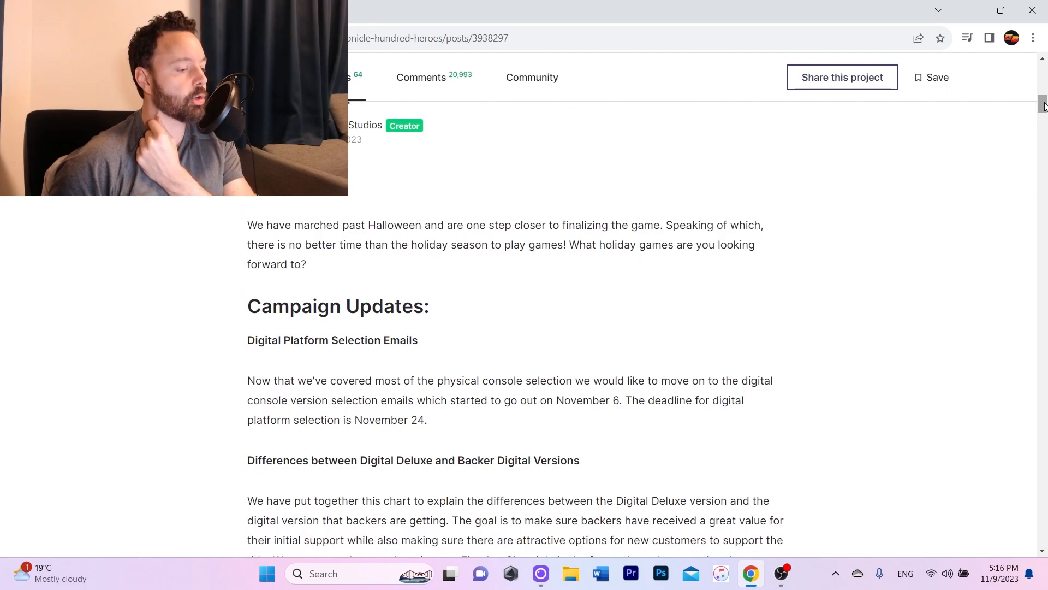
scroll(down, 3)
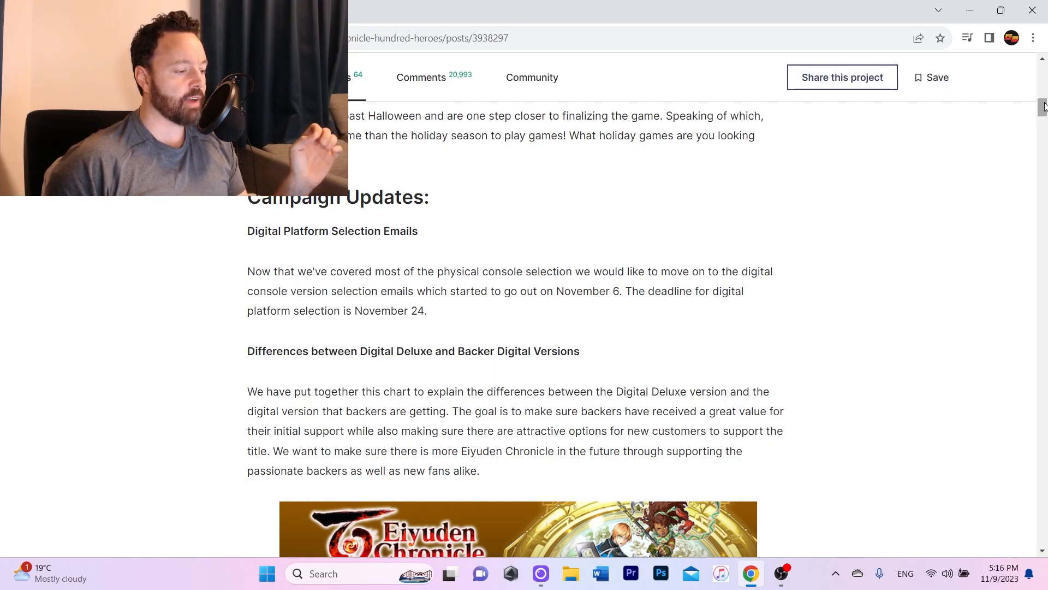
scroll(down, 3)
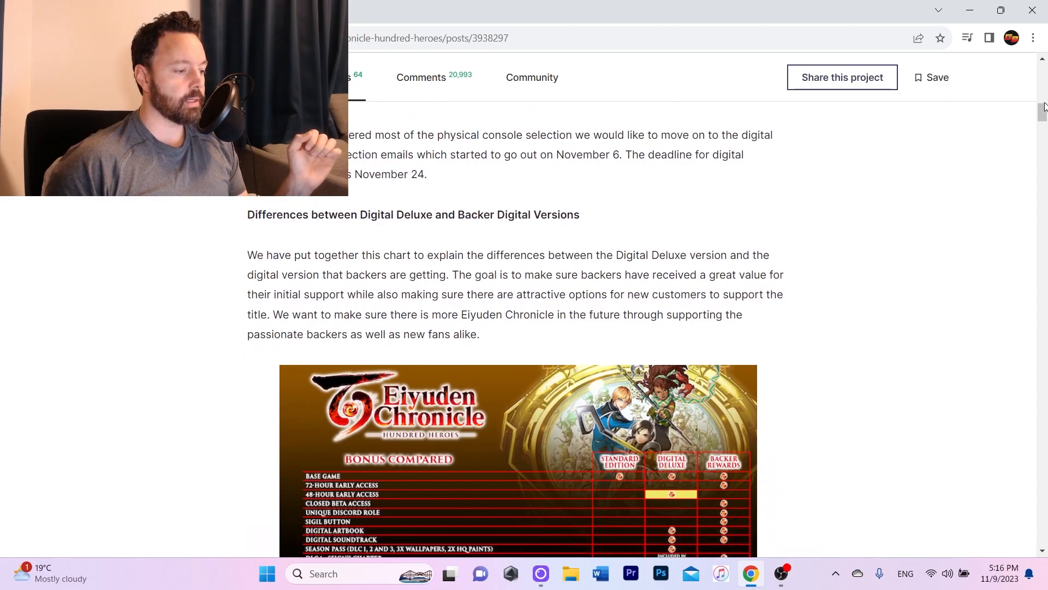
scroll(down, 3)
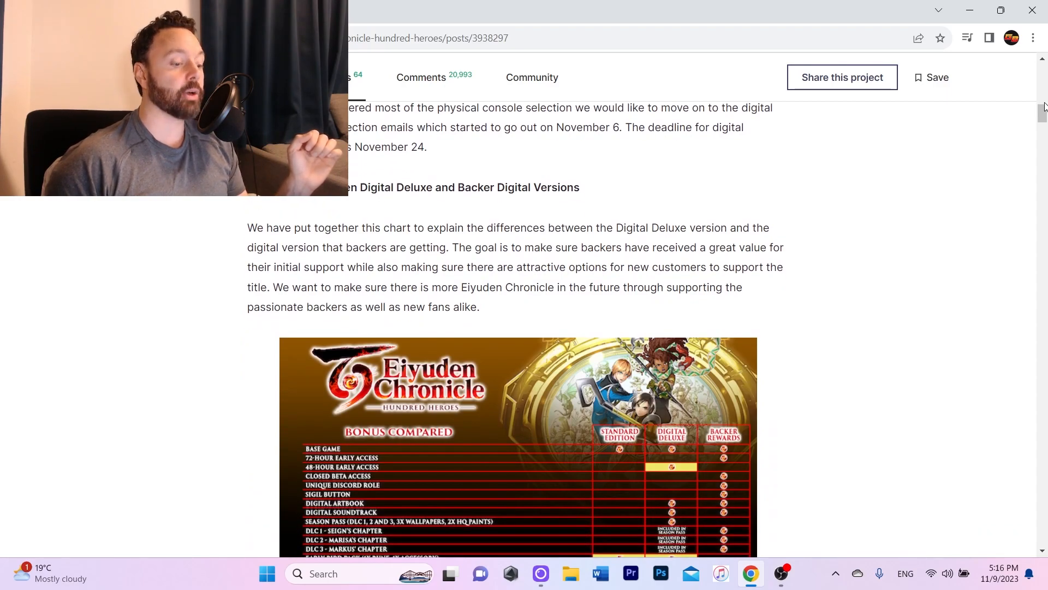
scroll(down, 3)
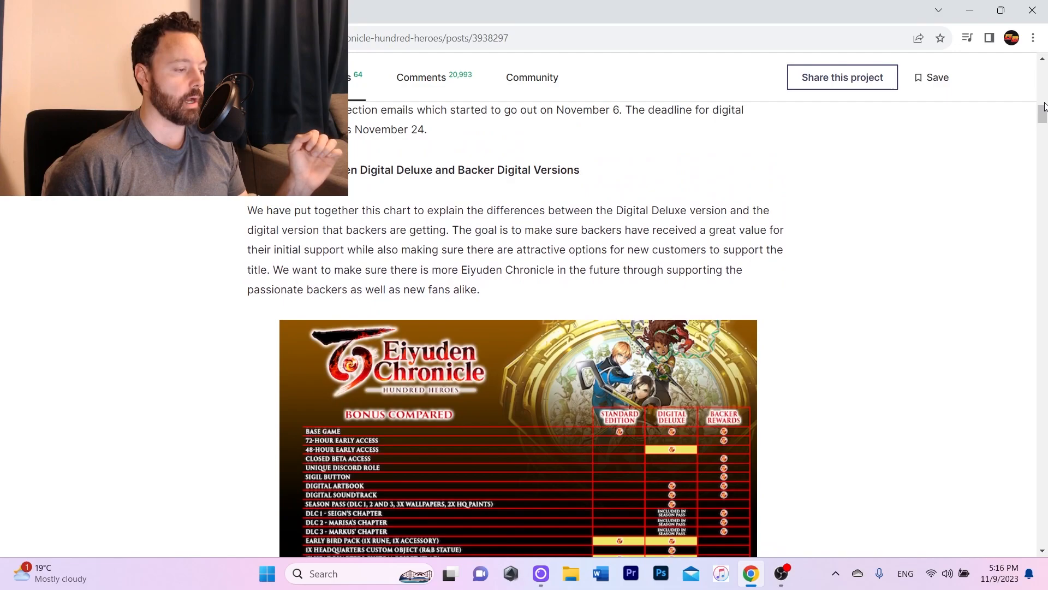
scroll(up, 3)
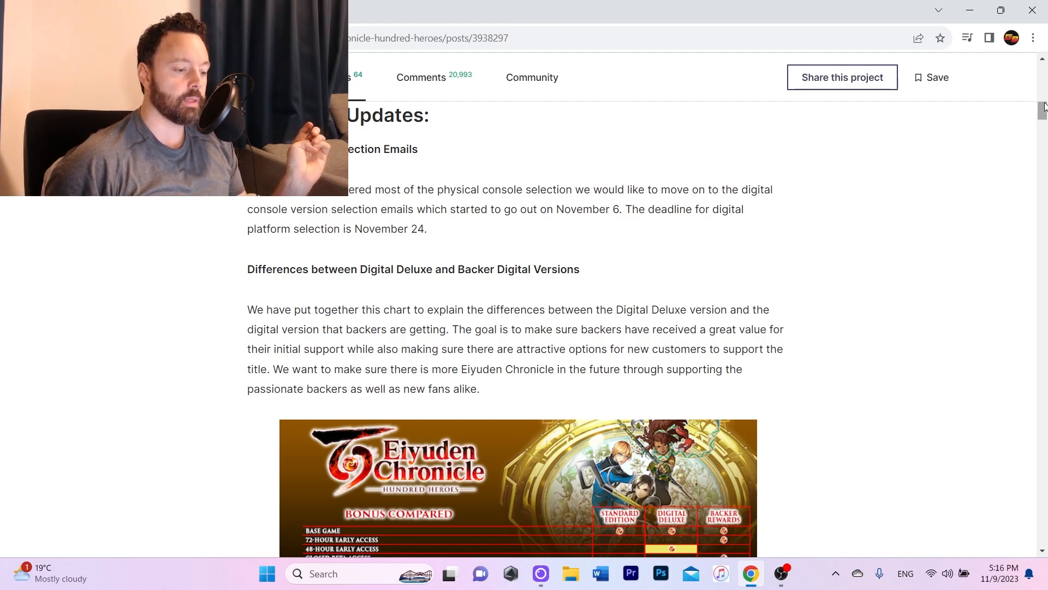
scroll(down, 3)
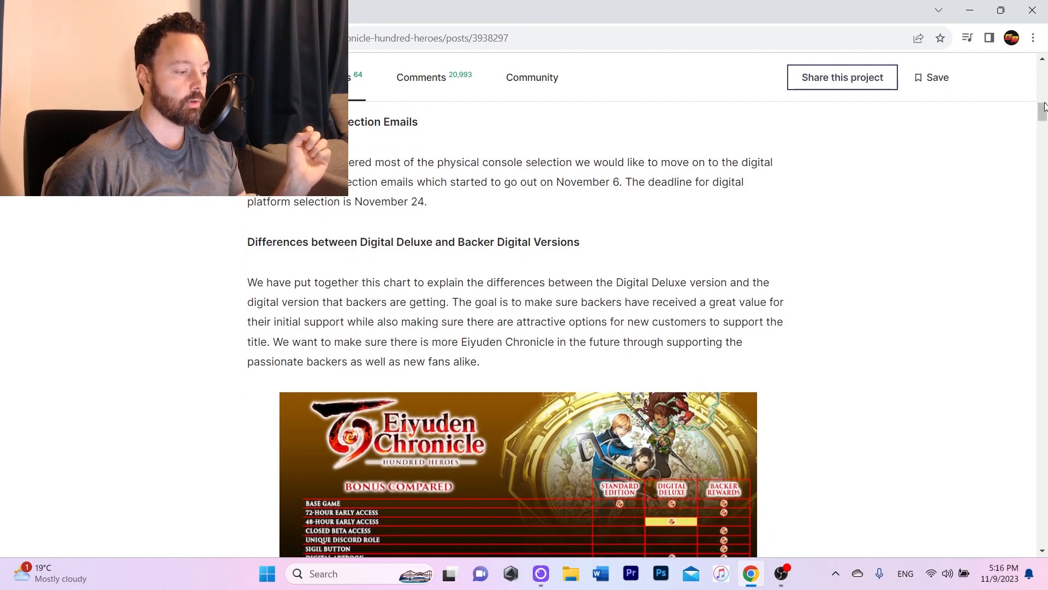
scroll(down, 3)
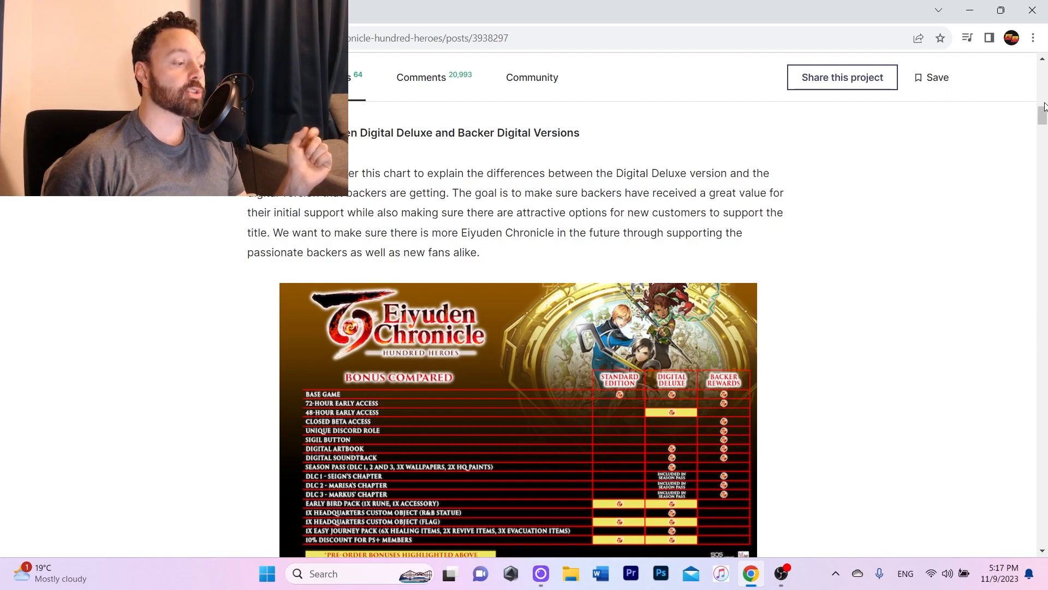
scroll(down, 3)
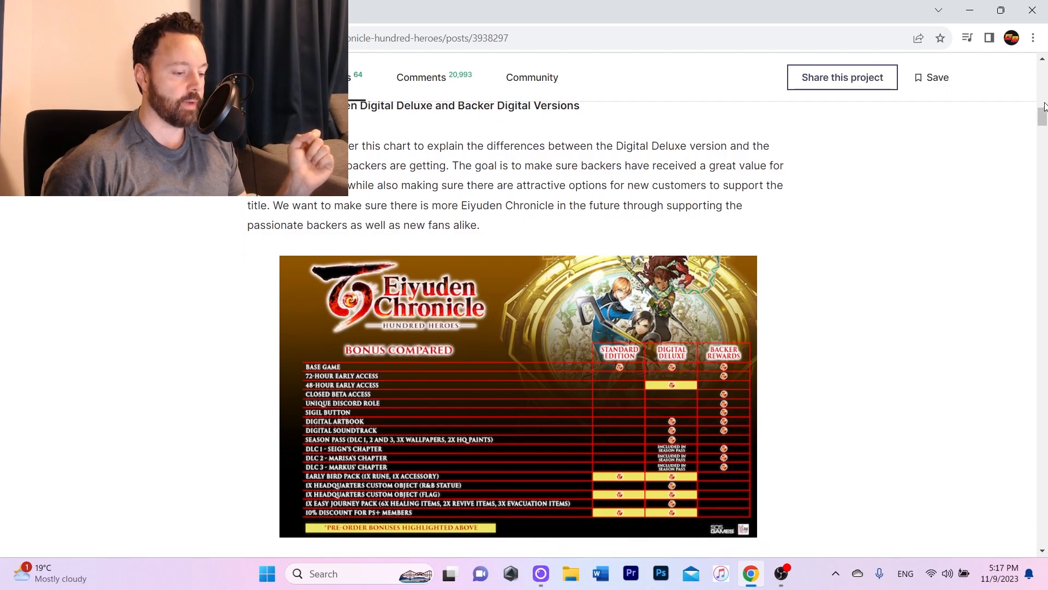
scroll(down, 3)
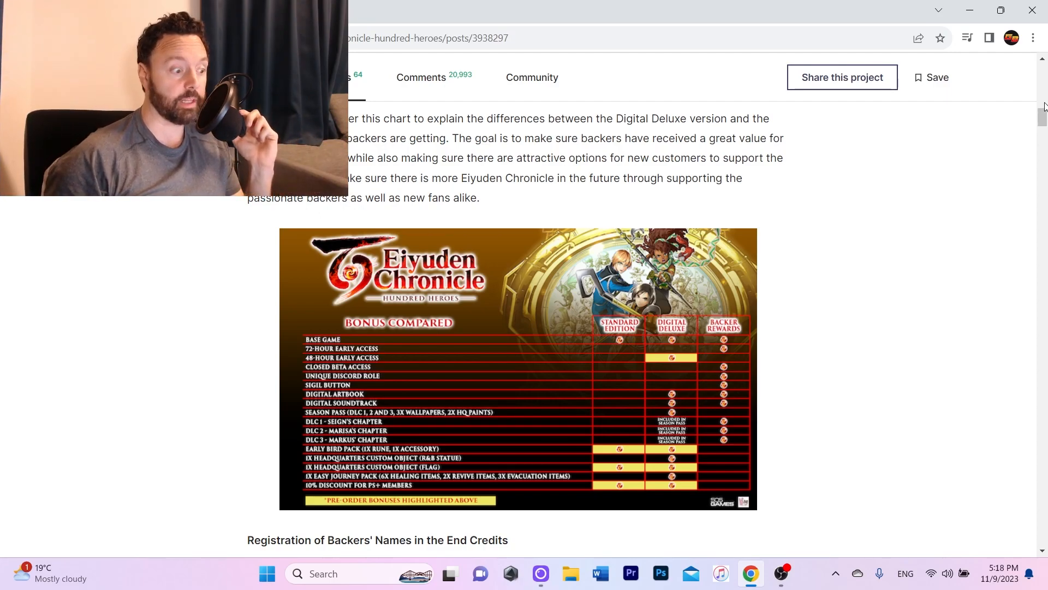
scroll(down, 3)
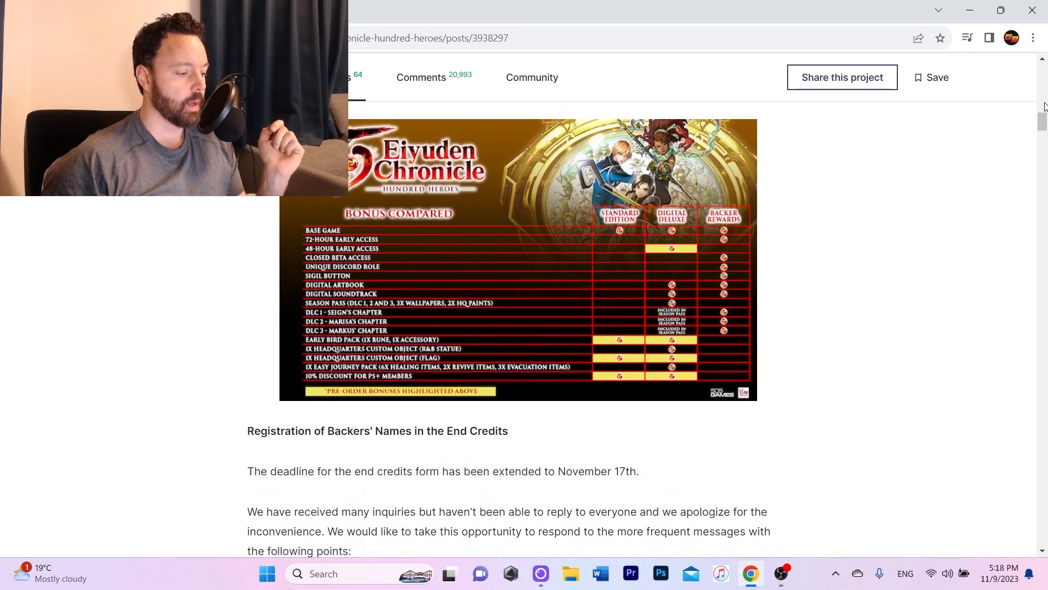
scroll(down, 3)
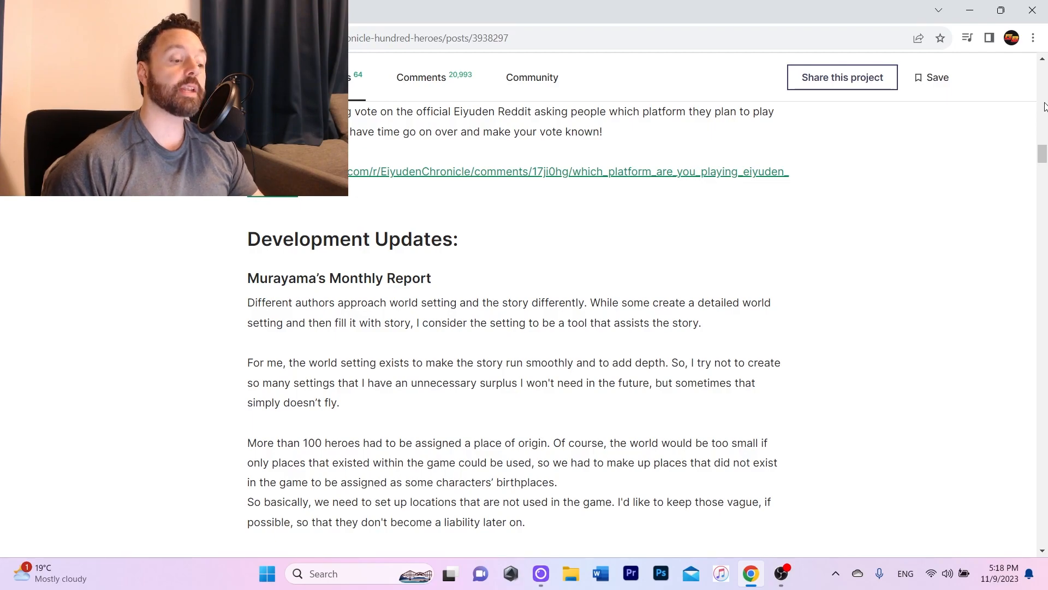
scroll(down, 3)
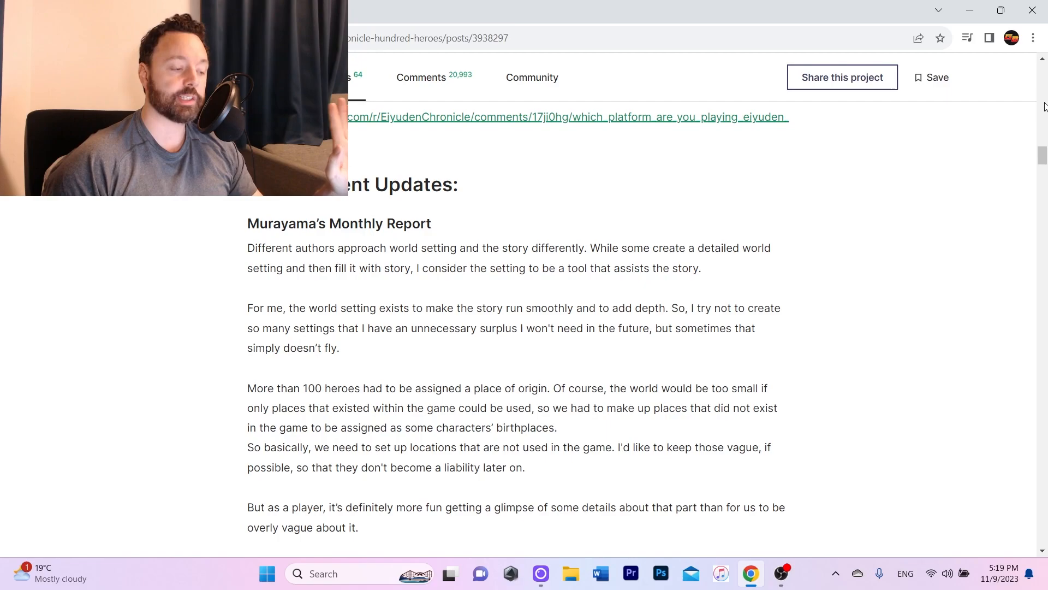
scroll(down, 3)
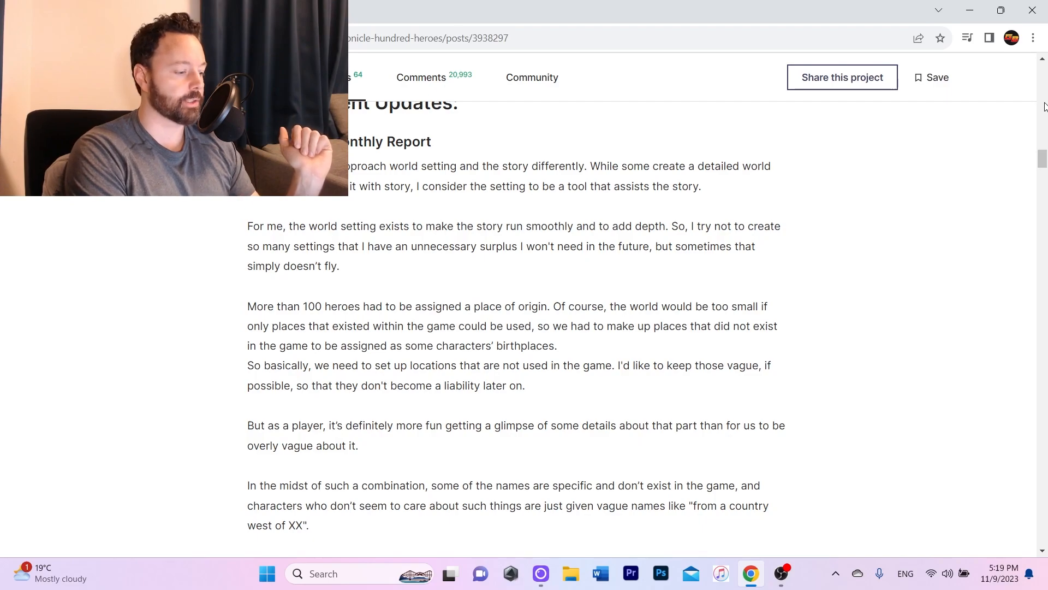
scroll(down, 3)
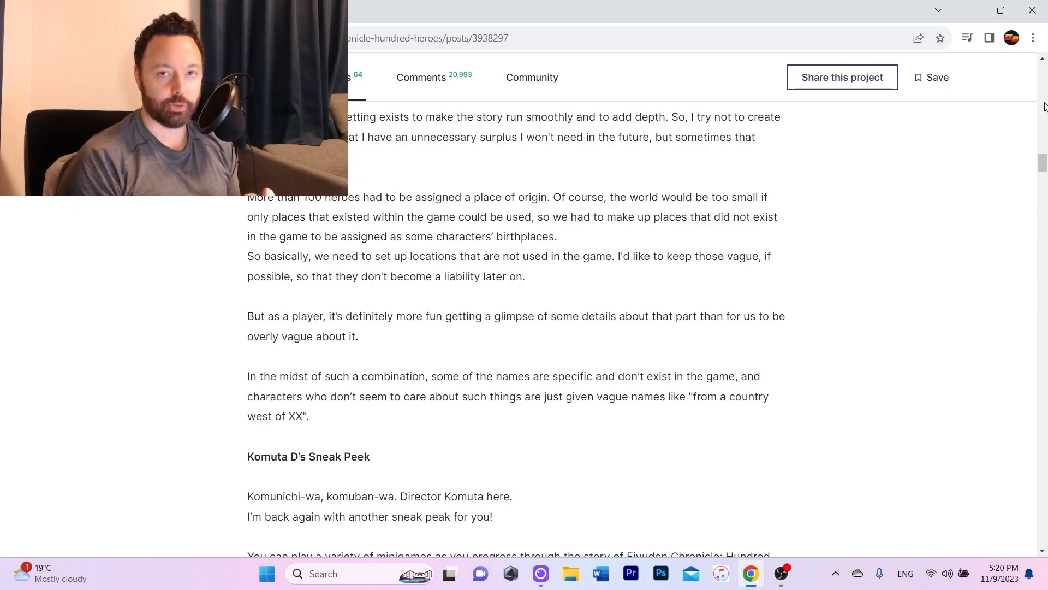
scroll(down, 3)
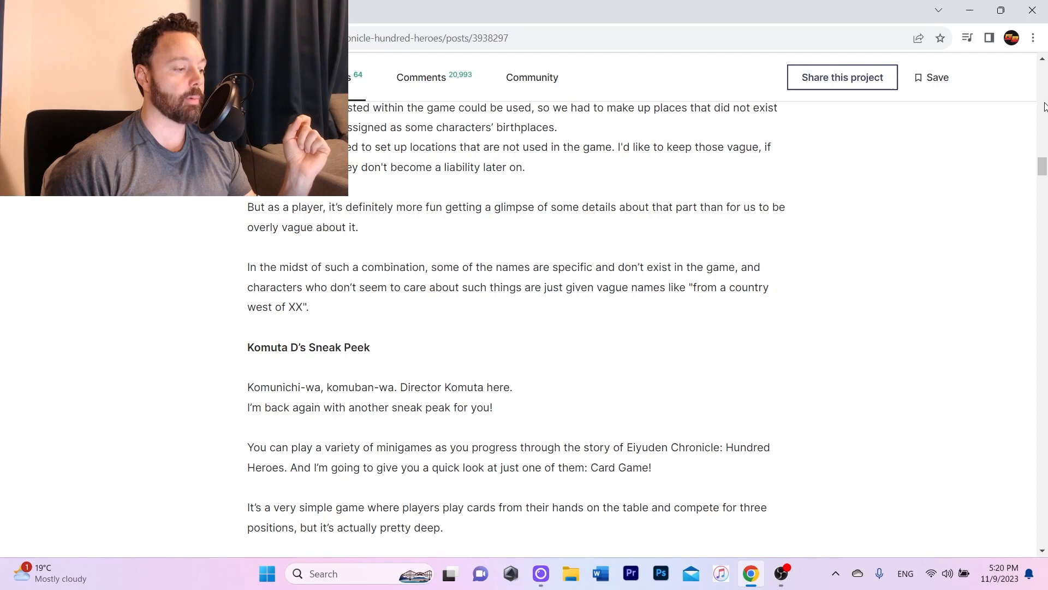
scroll(down, 3)
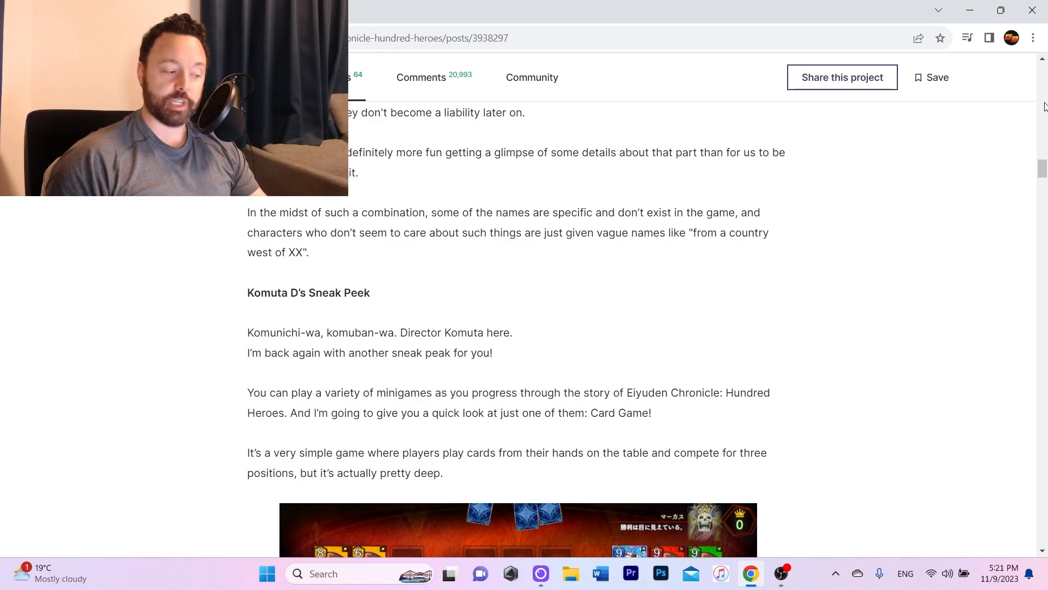
scroll(down, 3)
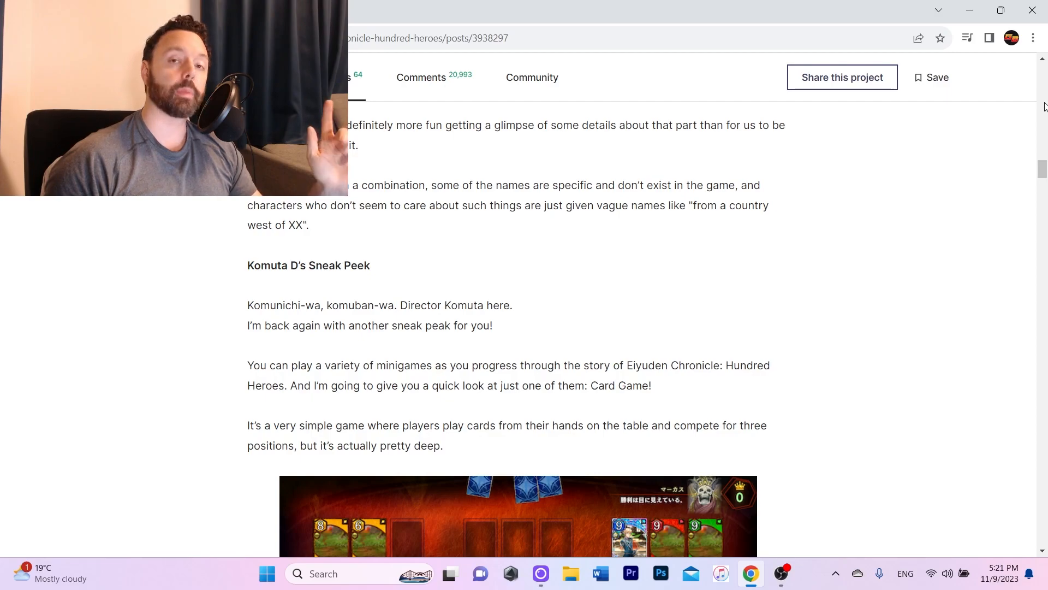
scroll(down, 3)
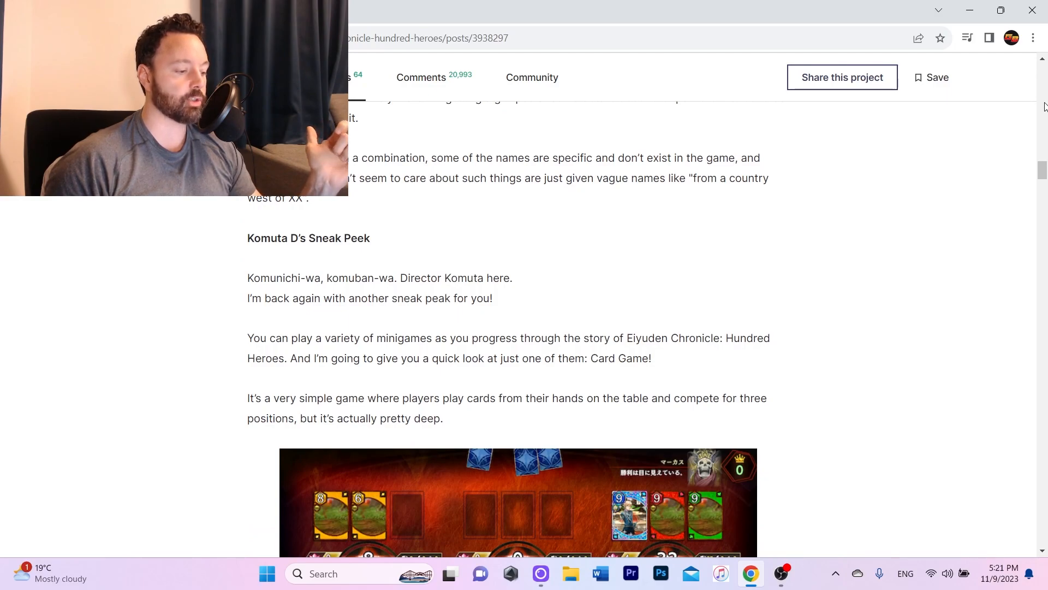
scroll(down, 3)
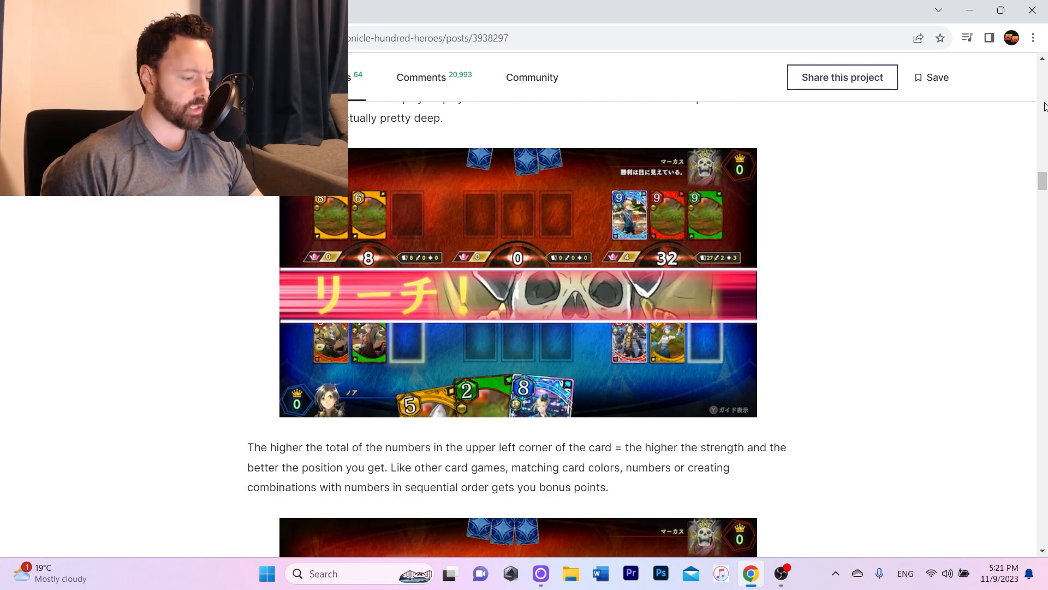
scroll(down, 3)
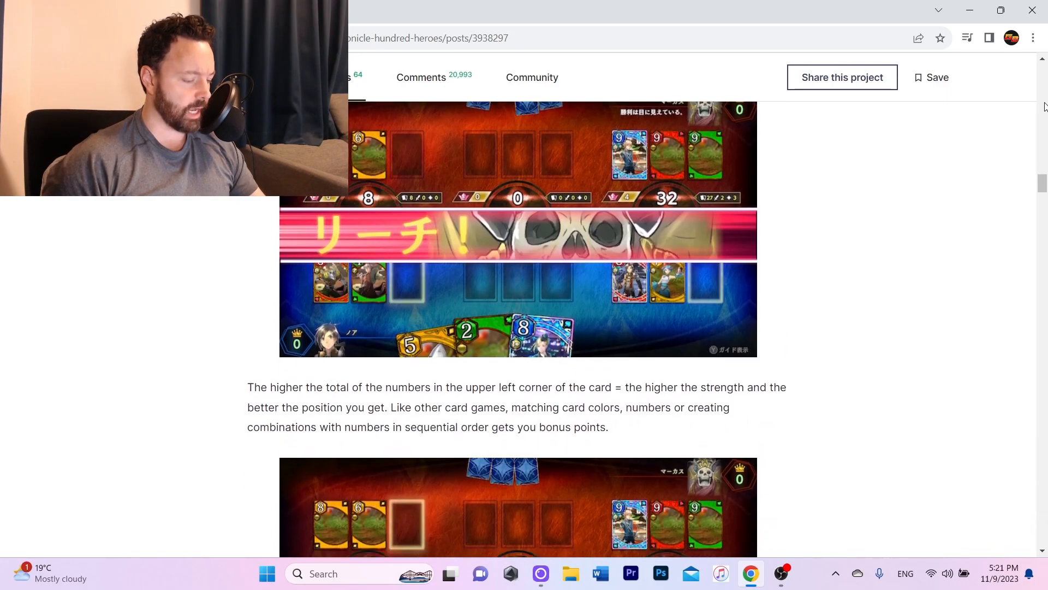
scroll(down, 3)
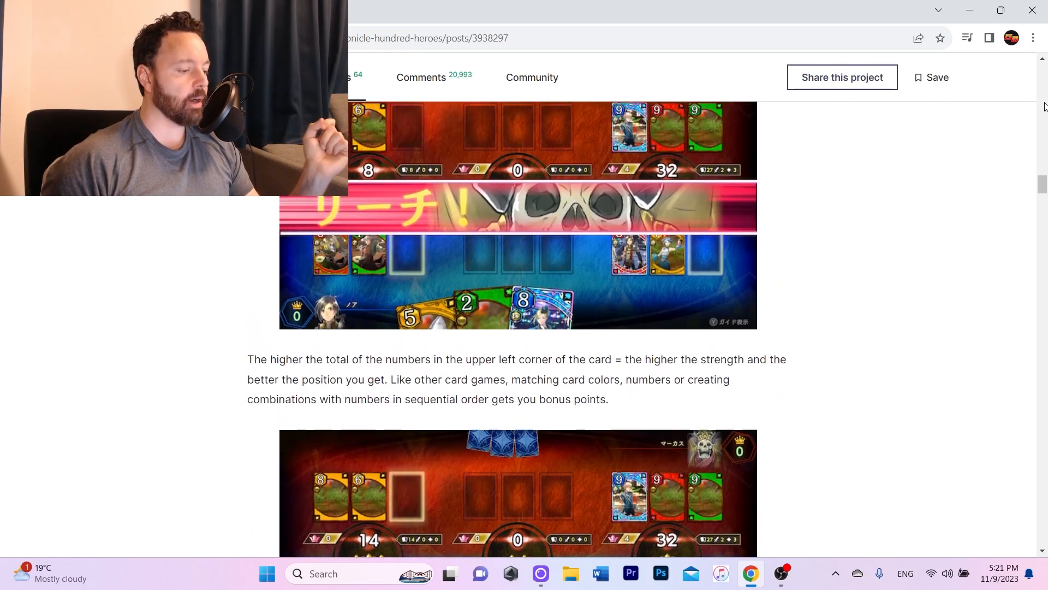
scroll(down, 3)
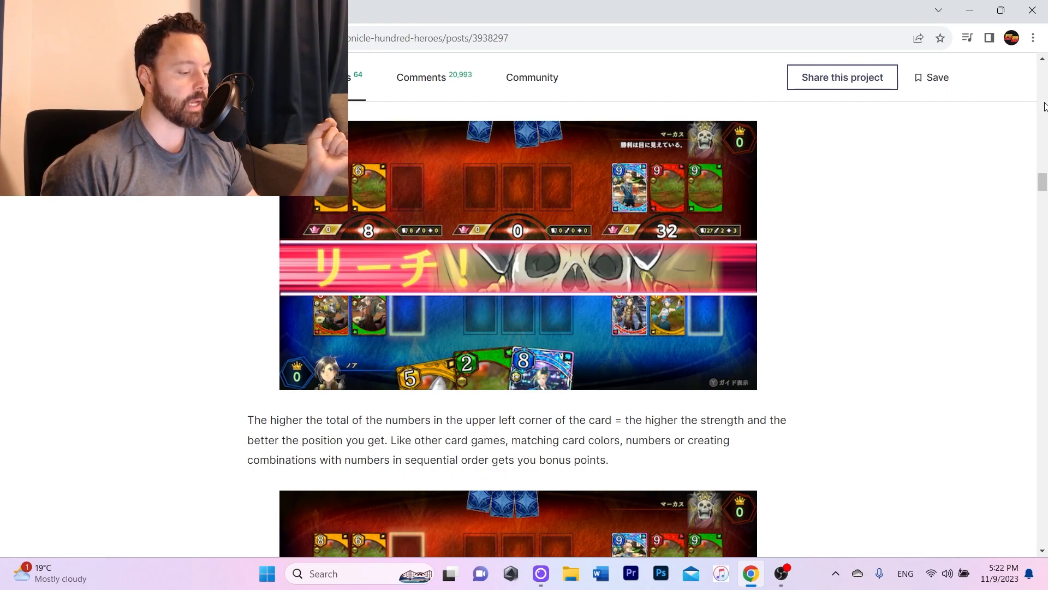
scroll(down, 3)
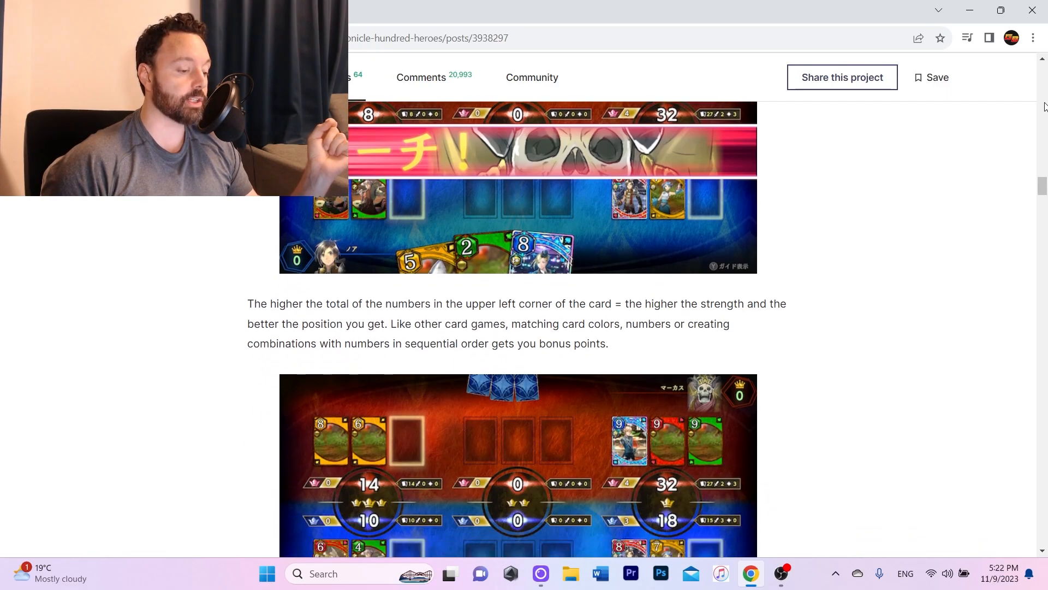
scroll(down, 3)
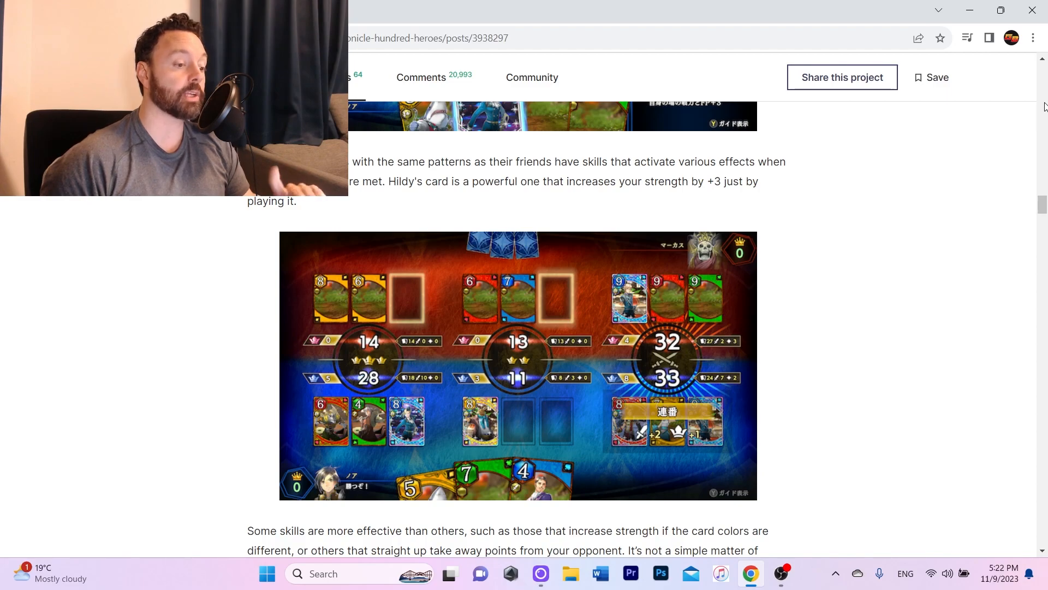
scroll(down, 3)
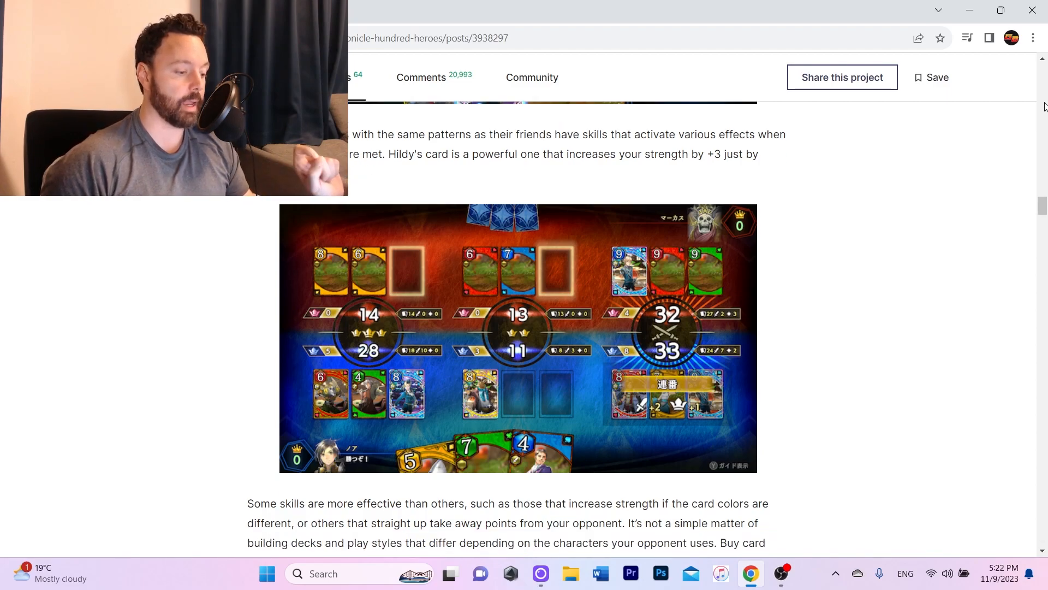
scroll(down, 3)
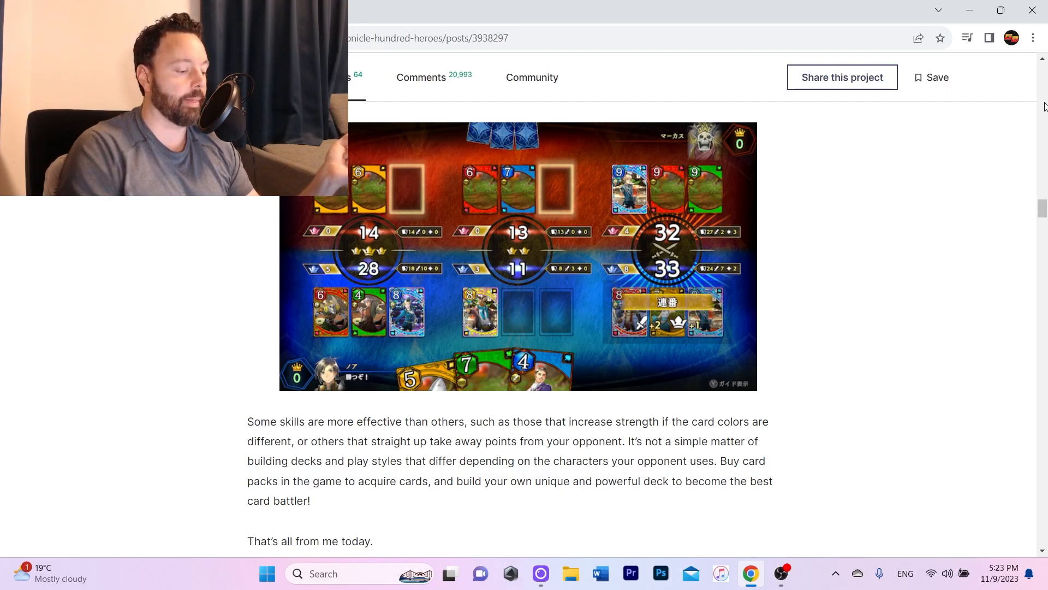
scroll(up, 3)
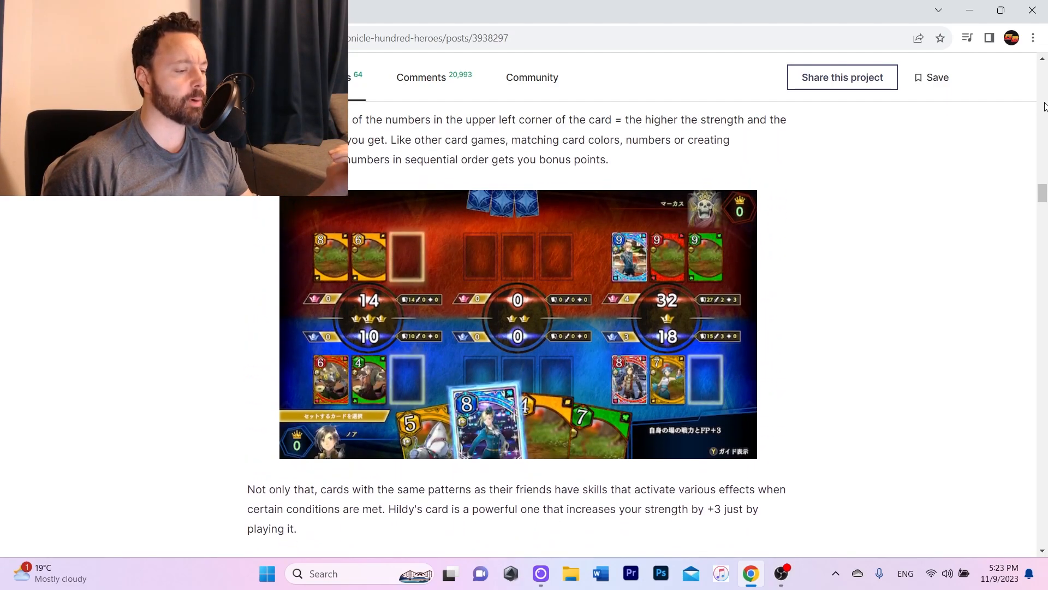
scroll(down, 3)
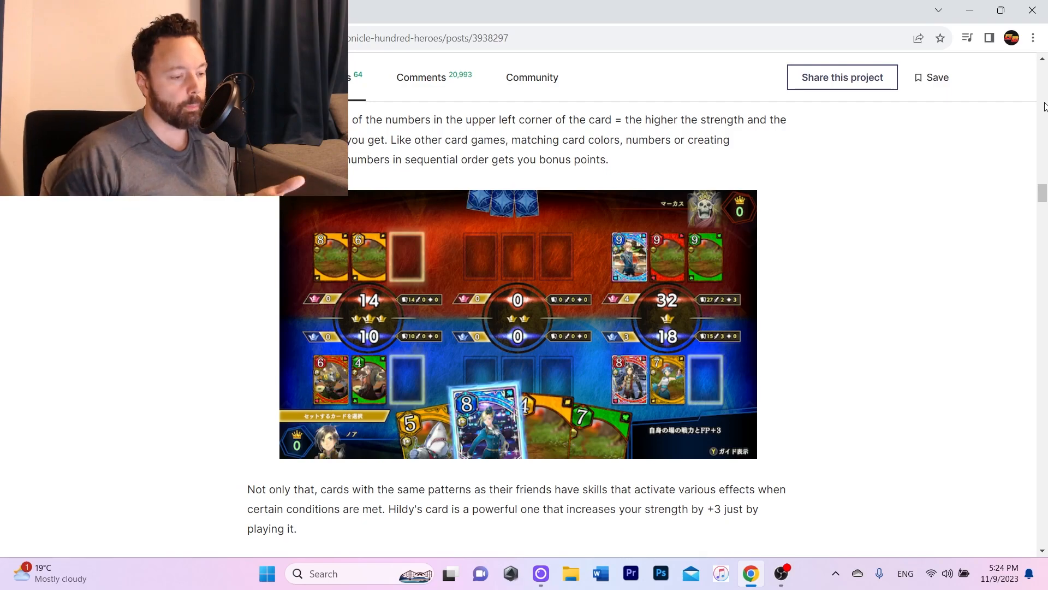
scroll(down, 3)
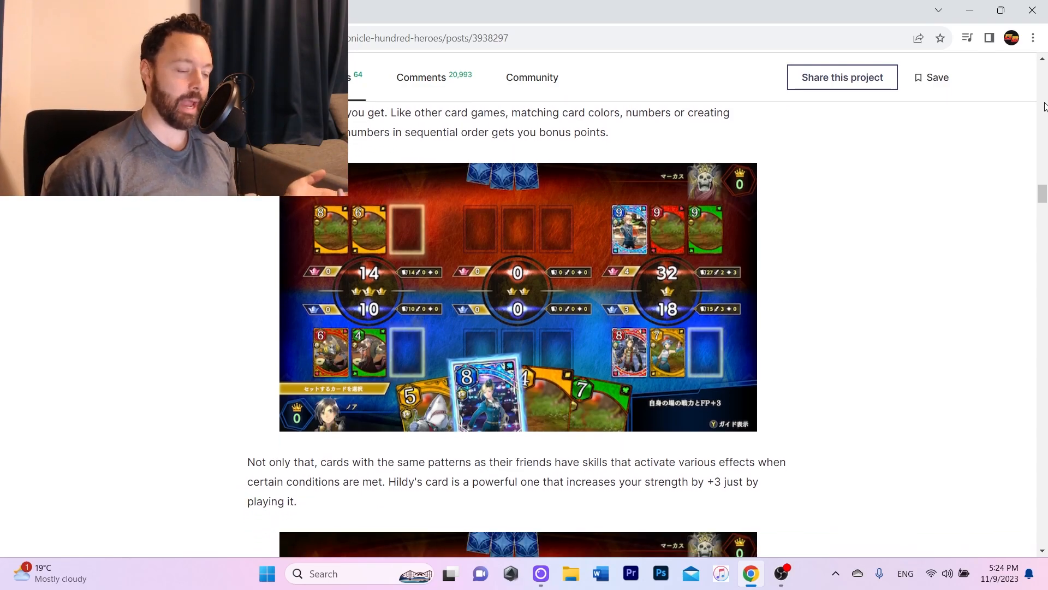
scroll(down, 3)
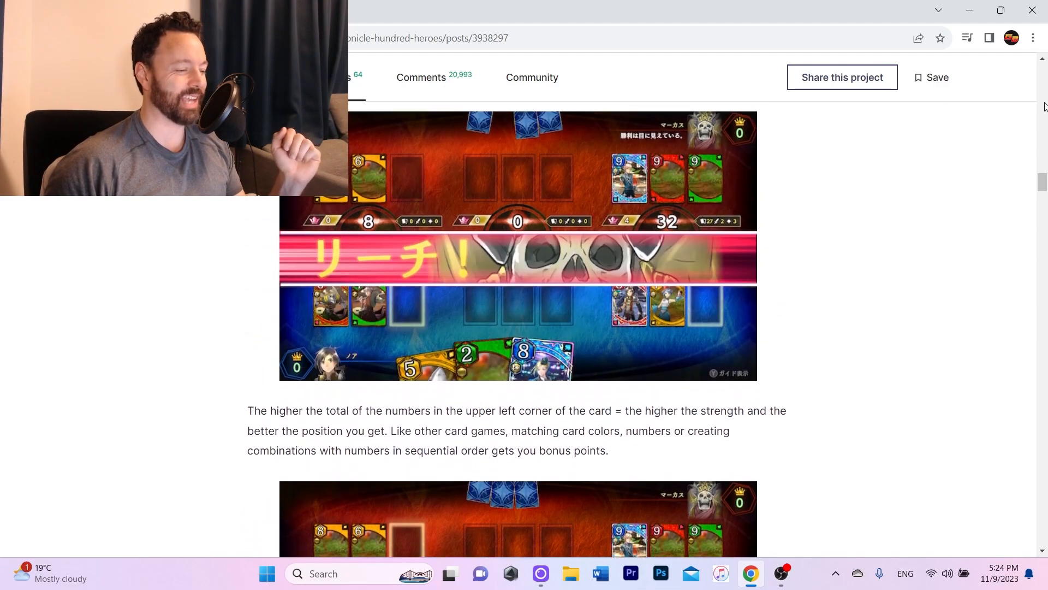
scroll(up, 3)
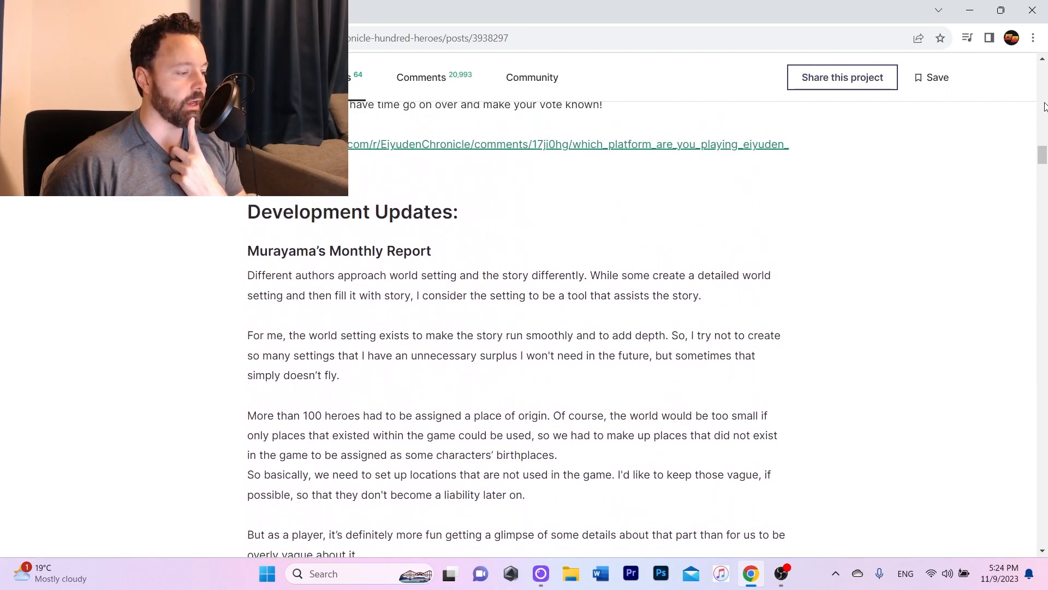
scroll(down, 3)
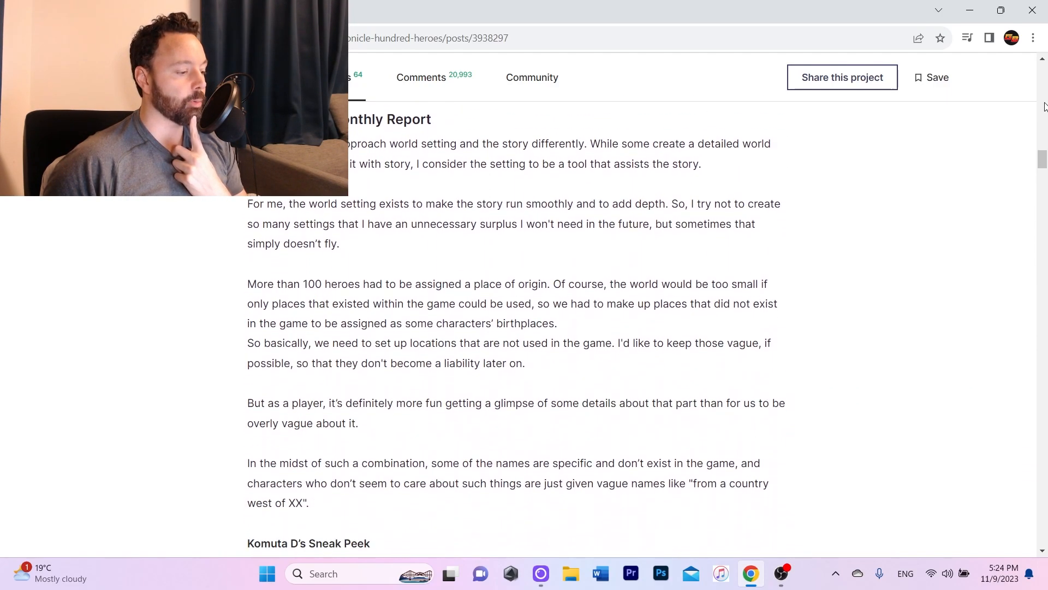
scroll(up, 3)
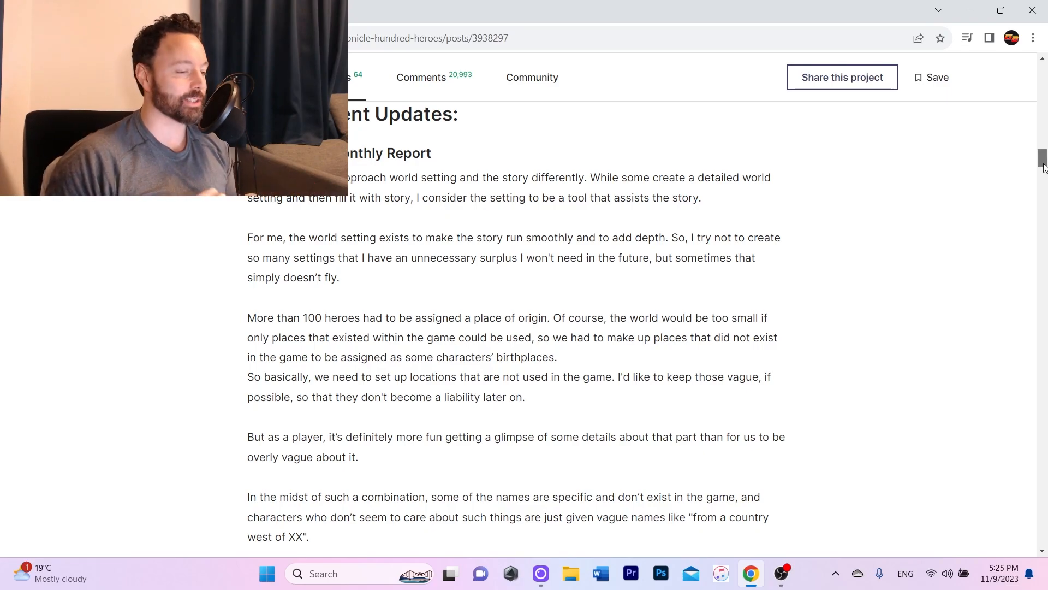
scroll(down, 3)
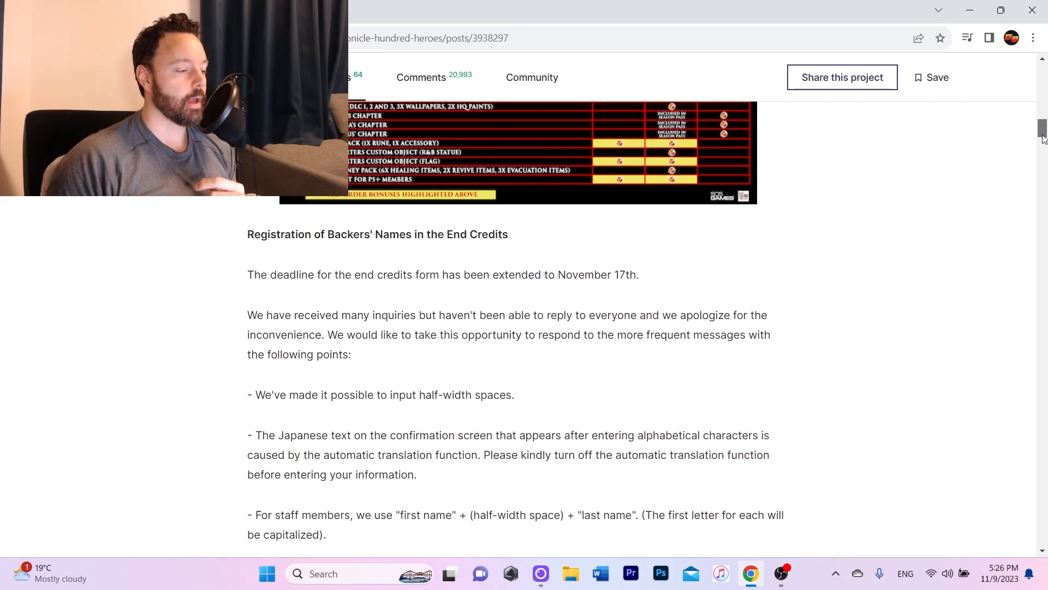
scroll(up, 3)
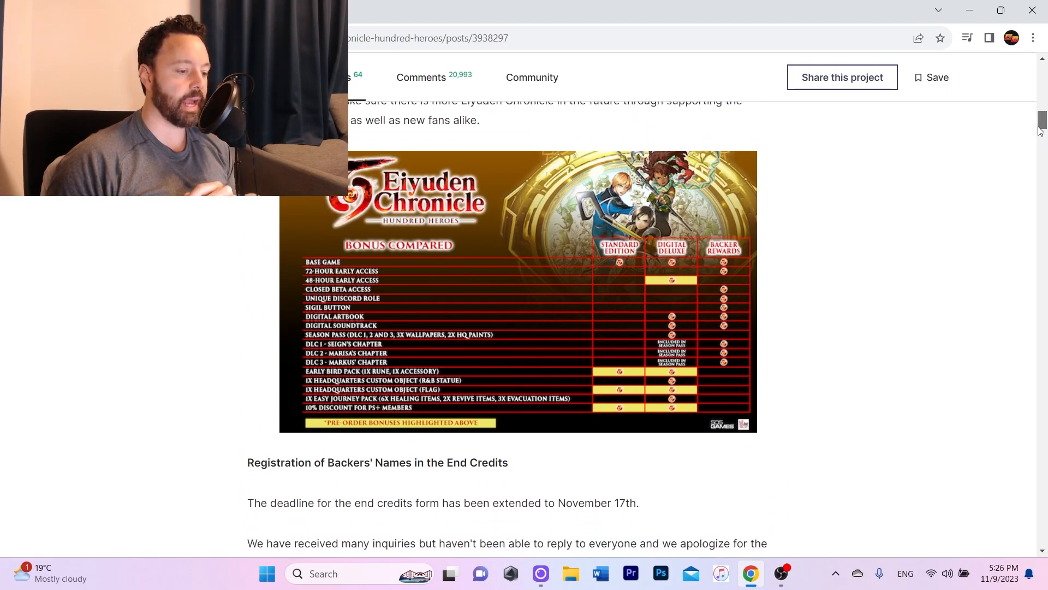
scroll(down, 3)
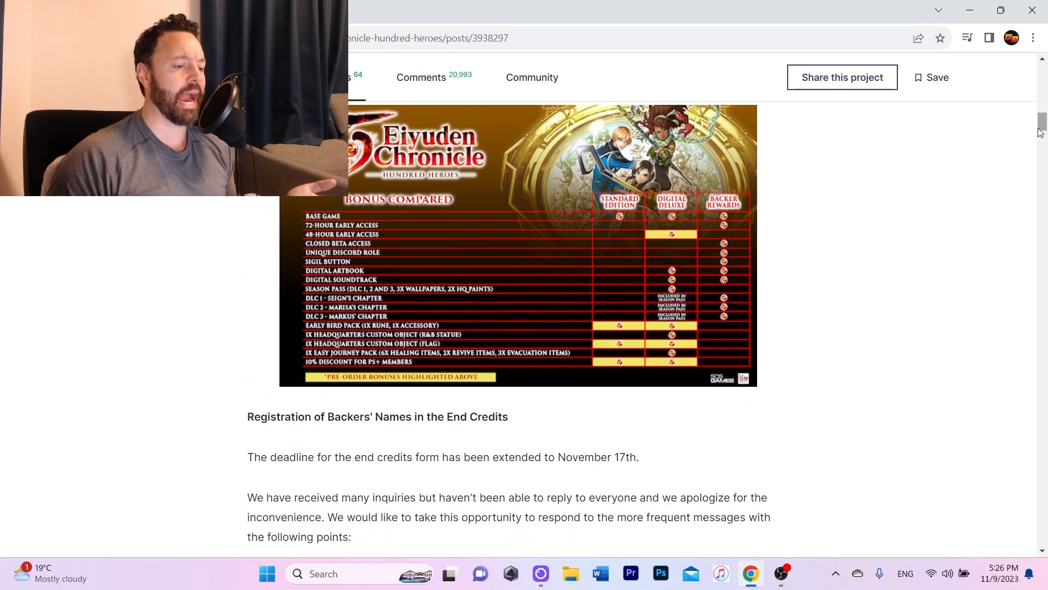